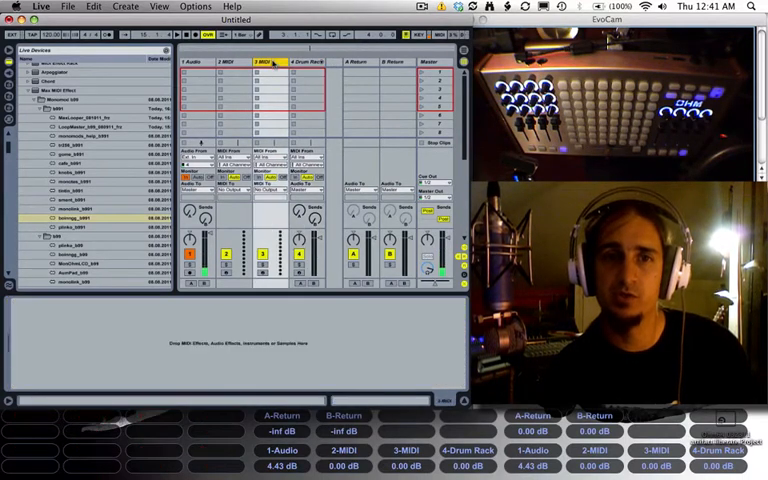
# Step: Load the Monomodular Boingg instrument onto MIDI track 3 from the browser
pyautogui.click(236, 62)
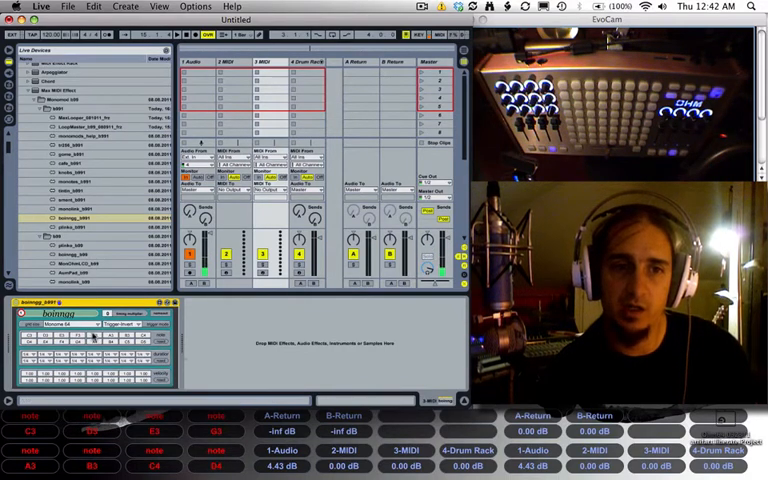
pyautogui.click(64, 324)
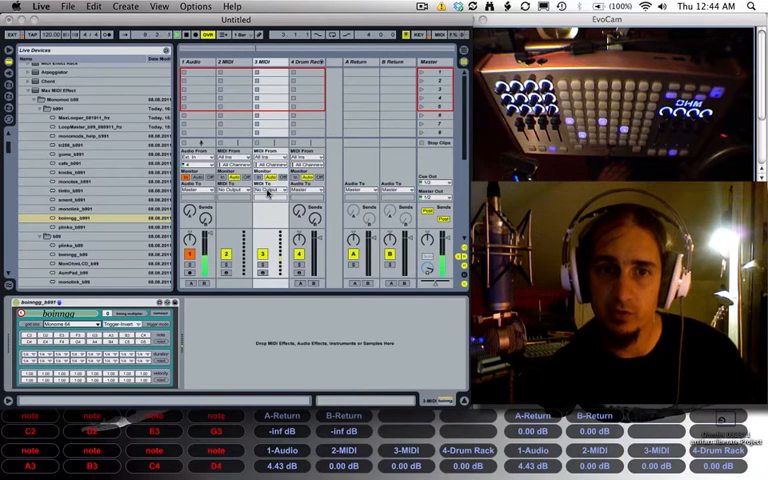
# Step: Set track 3's MIDI To destination to the neighbouring Drum Rack track
pyautogui.click(270, 190)
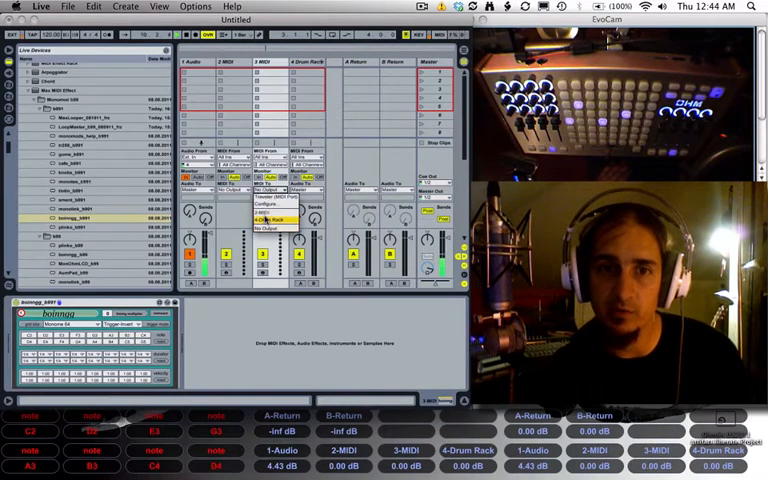
pyautogui.click(264, 218)
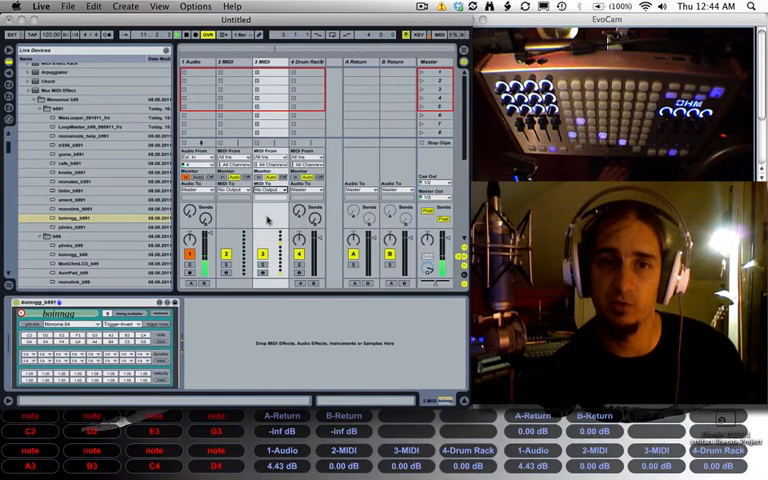